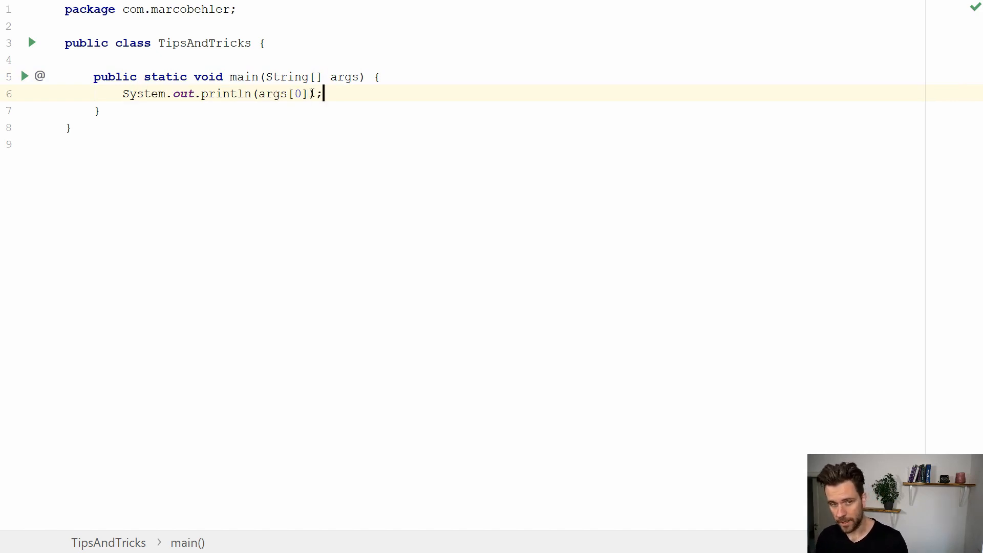
Step: Run TipsAndTricks.main() from the editor context menu with no arguments, letting it throw ArrayIndexOutOfBoundsException
right_click(307, 93)
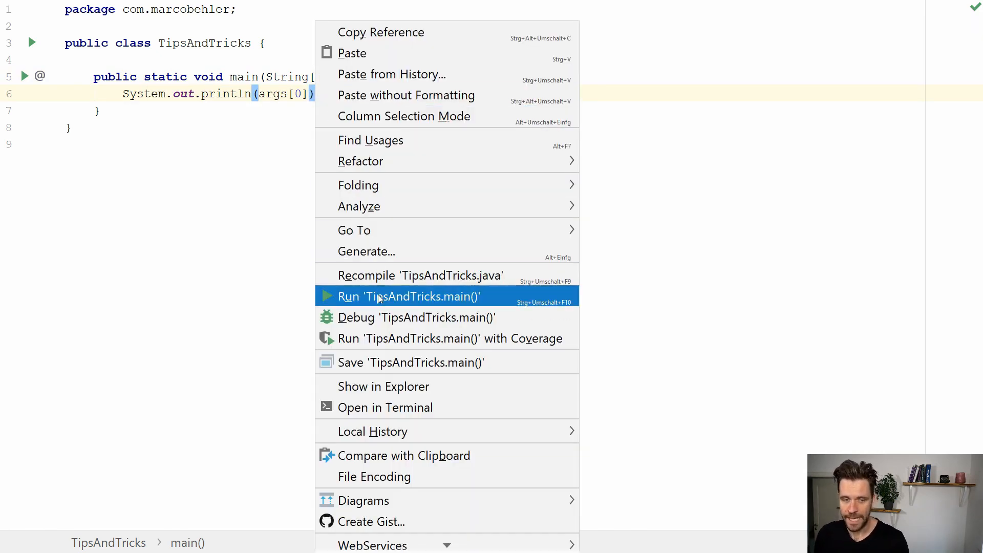
click(409, 296)
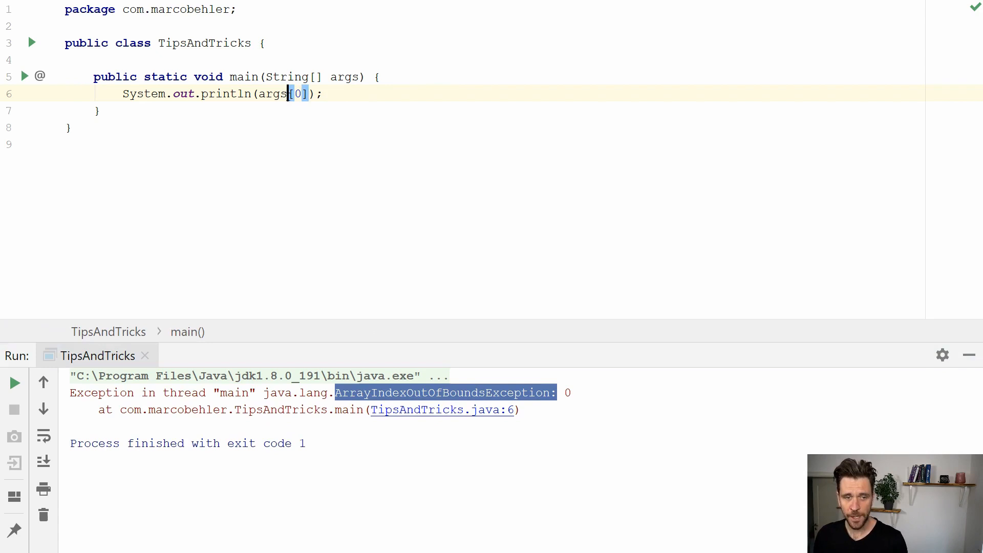
Step: Enable 'Show this page' before launch in the TipsAndTricks run configuration and confirm with OK
click(306, 11)
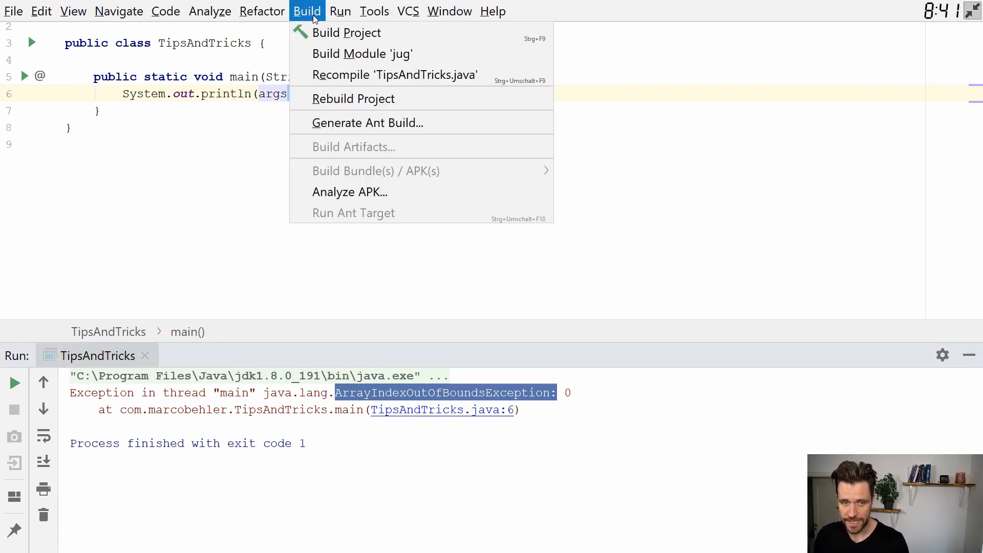
click(340, 11)
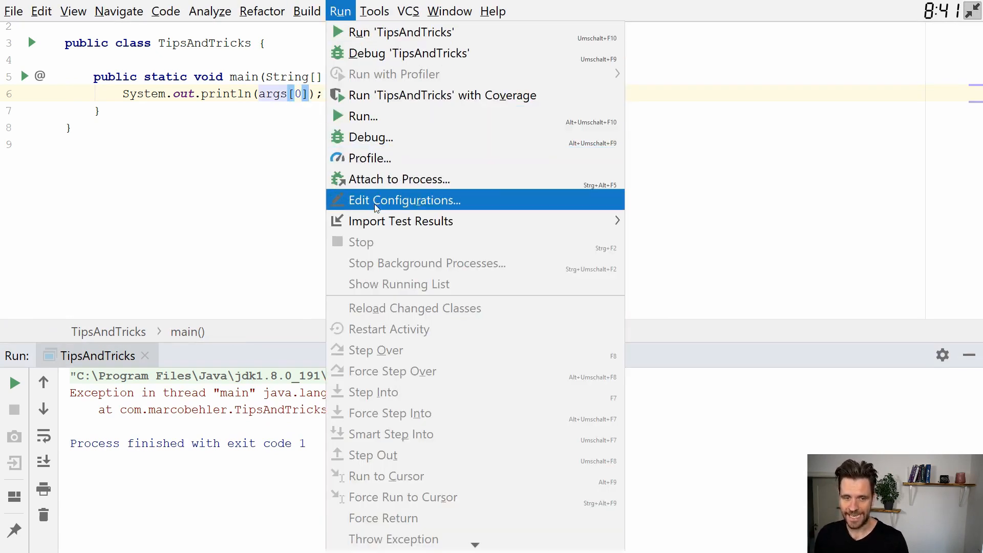
click(404, 206)
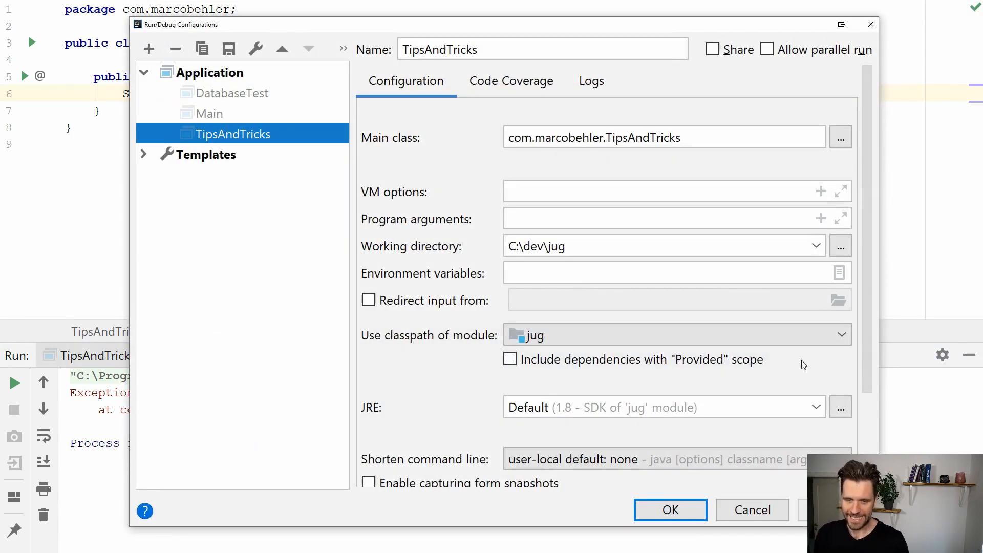
scroll(down, 3)
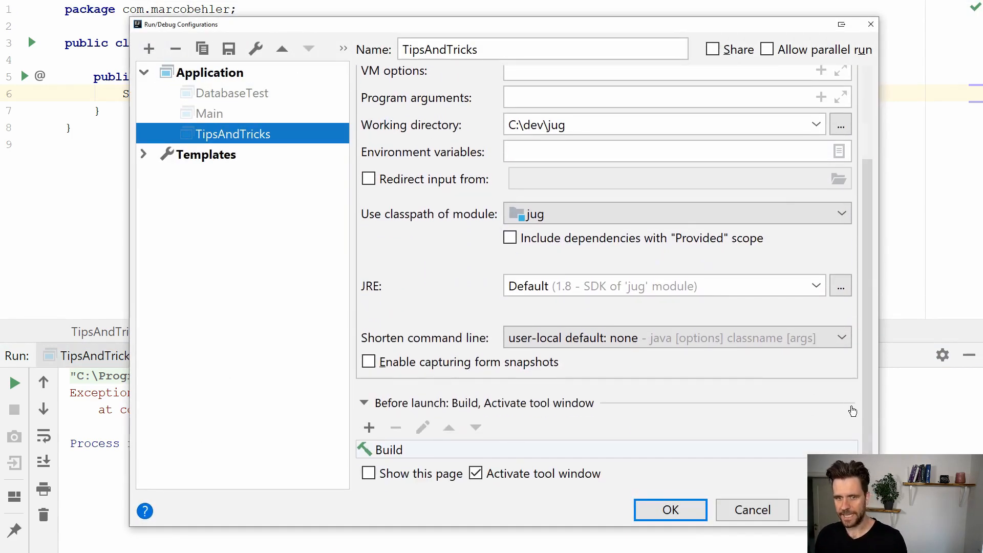
mouse_move(425, 479)
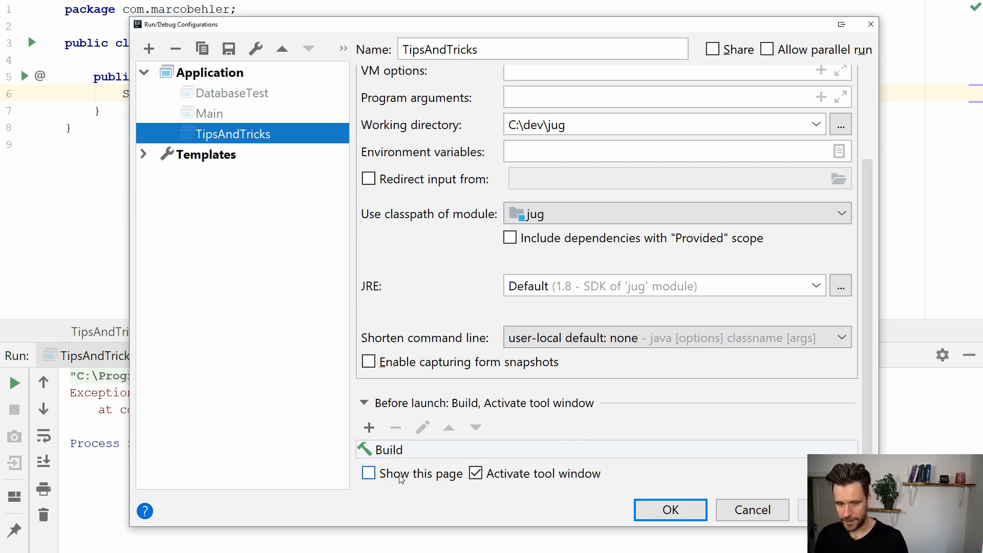
click(368, 473)
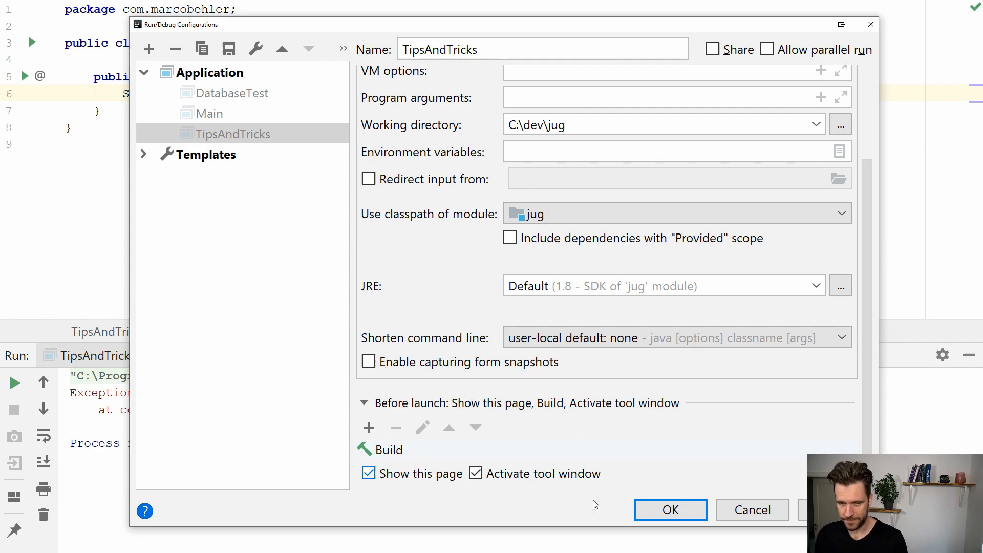
click(670, 508)
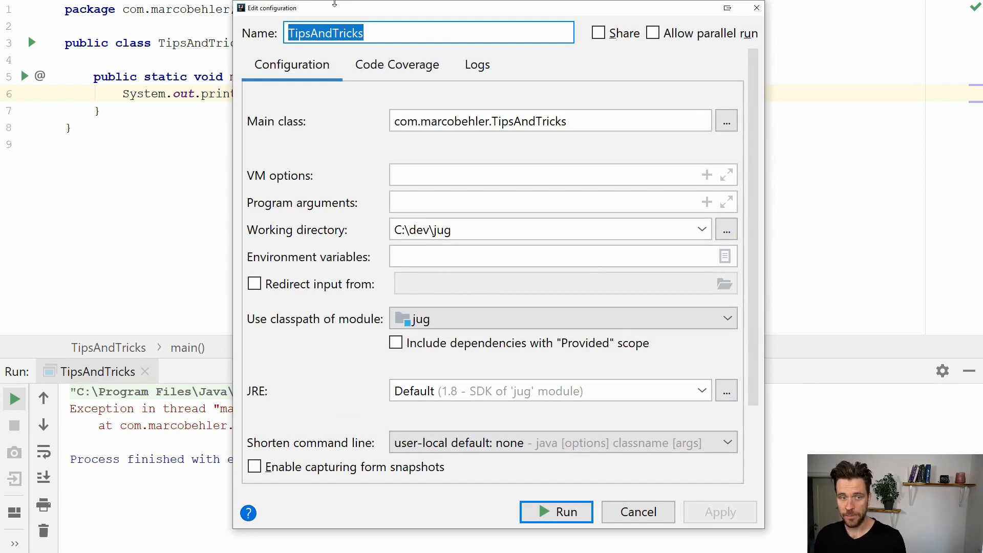
Step: Run TipsAndTricks with program argument WinterIsComing and select the printed output in the console
click(552, 202)
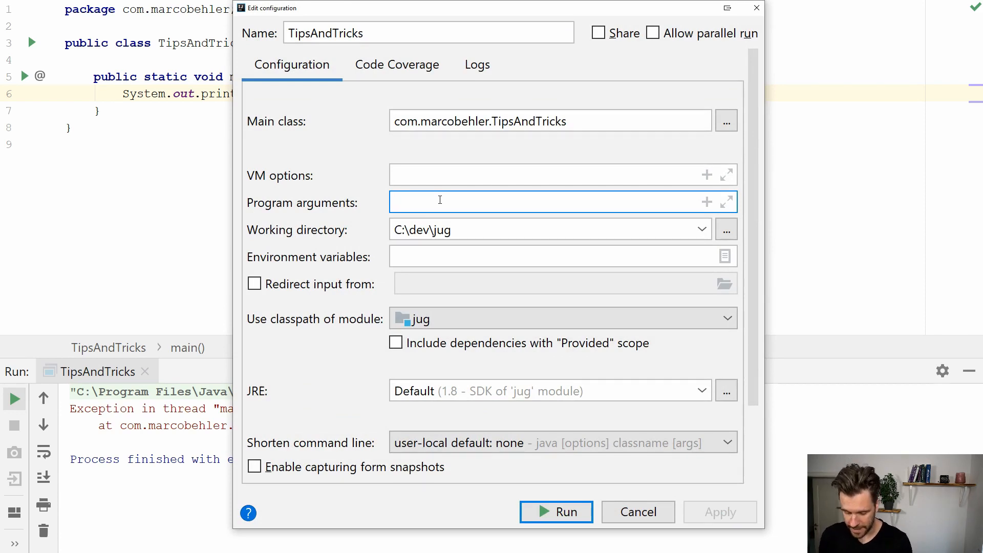
click(551, 202)
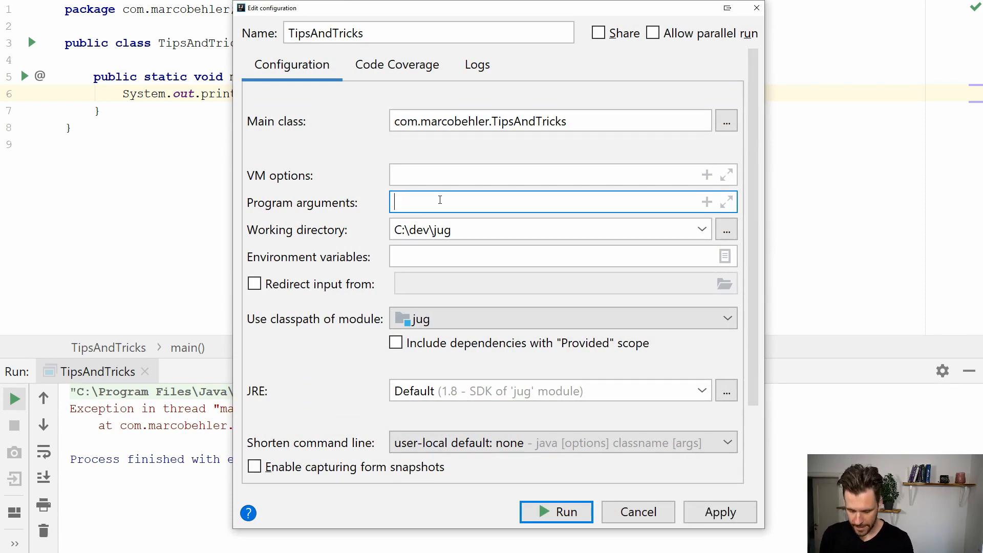
text(WinterIsComing)
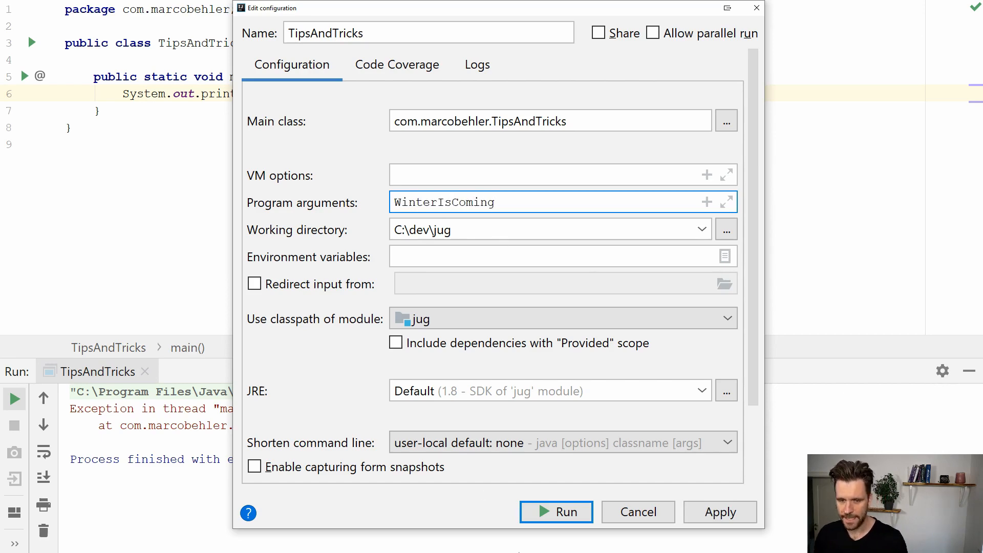
click(555, 512)
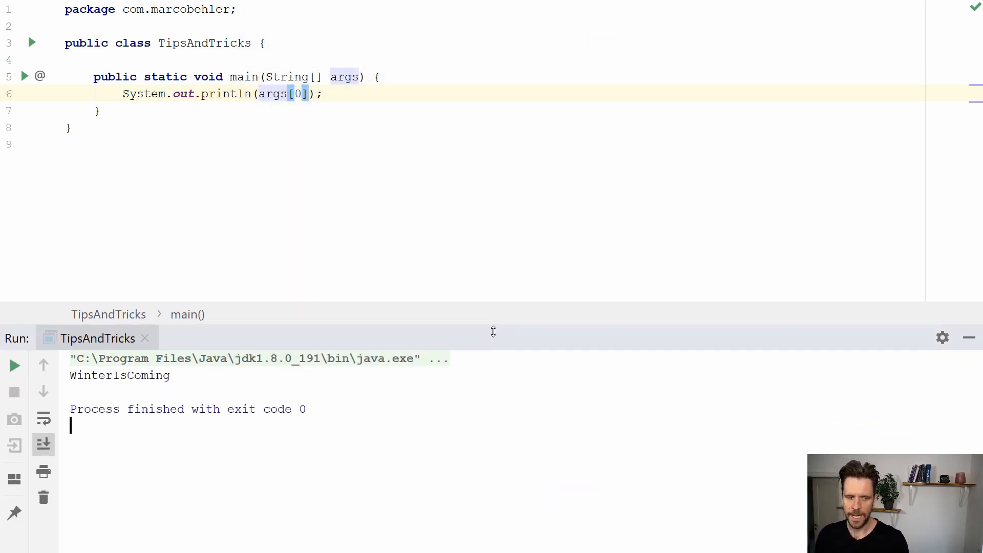
double_click(118, 374)
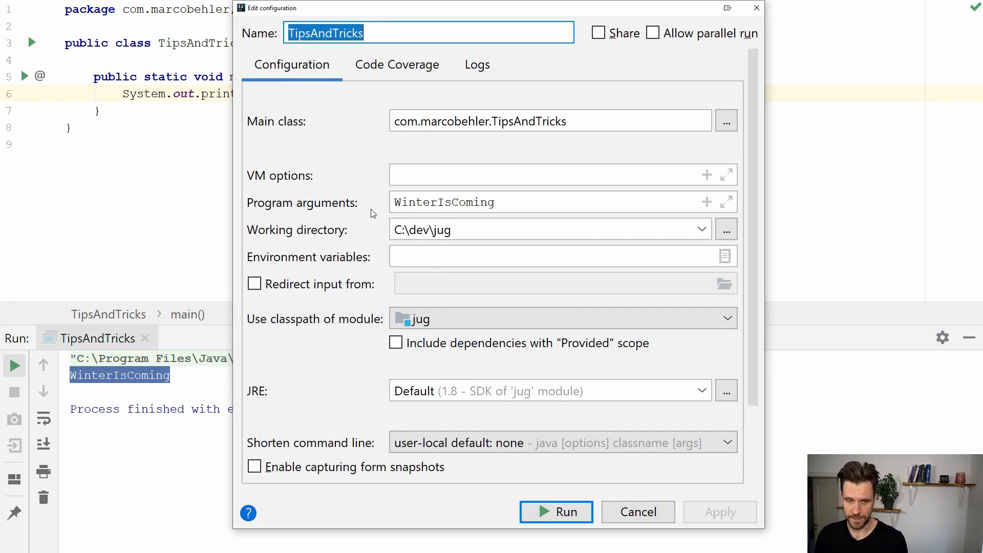
mouse_move(524, 306)
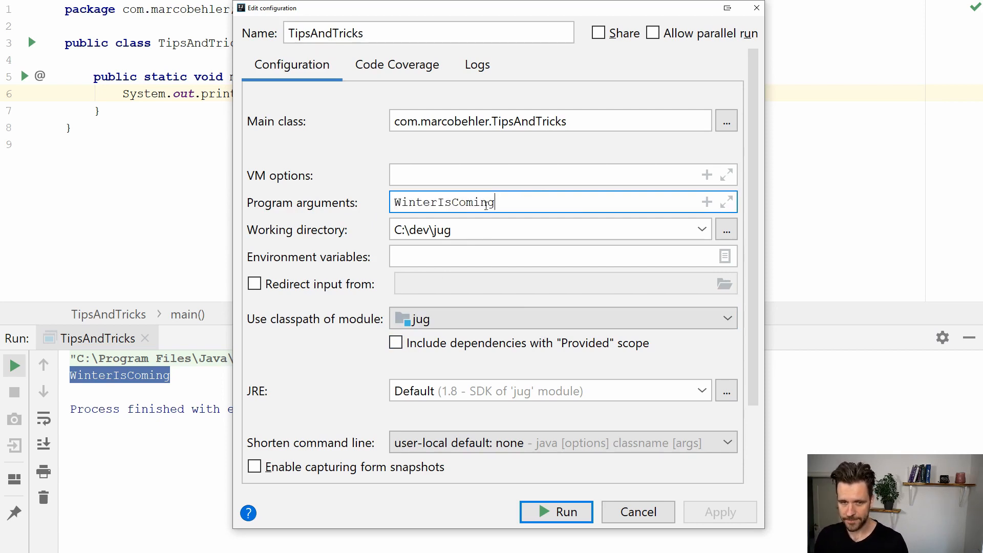
Step: Replace the WinterIsComing program argument with the $Prompt$ macro
text($)
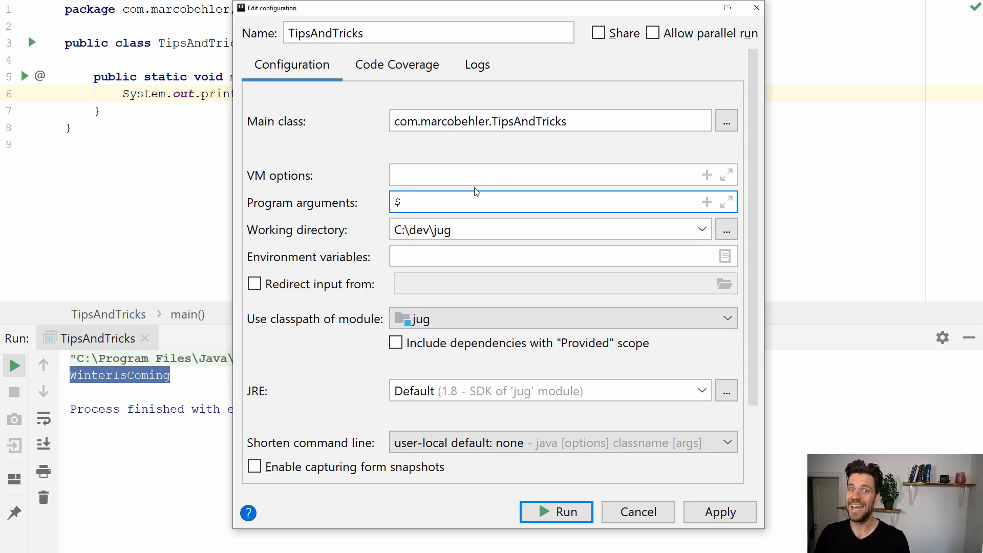
text(P)
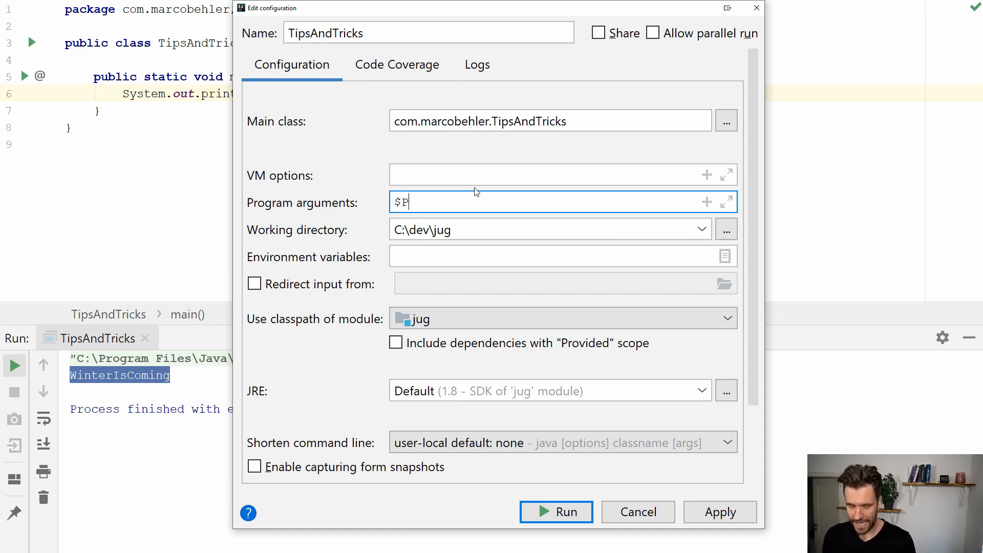
text(rompt)
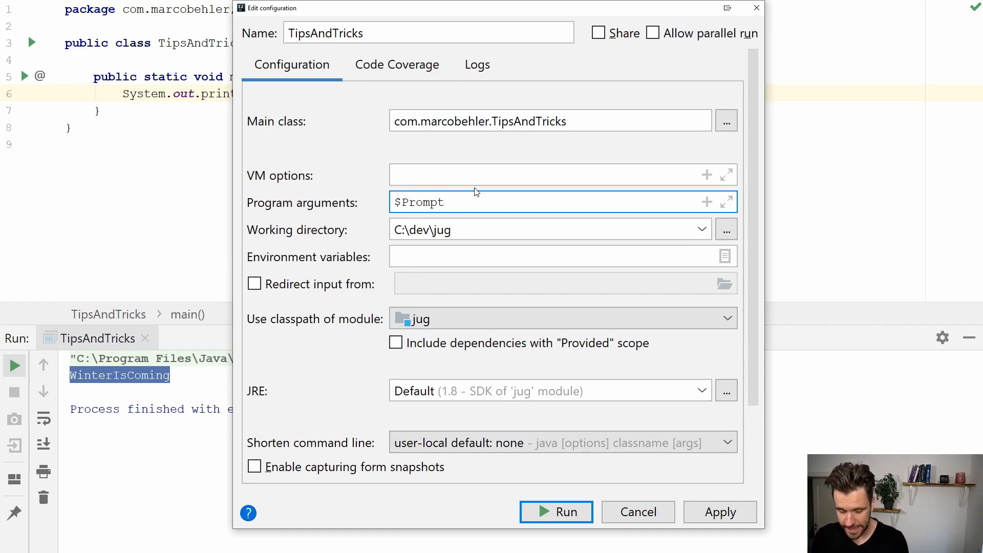
click(446, 201)
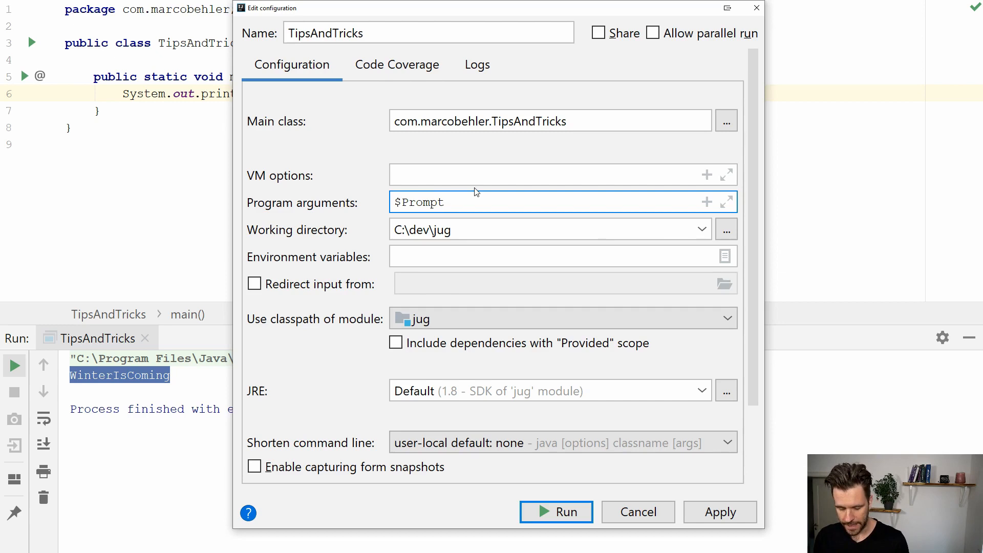
text($)
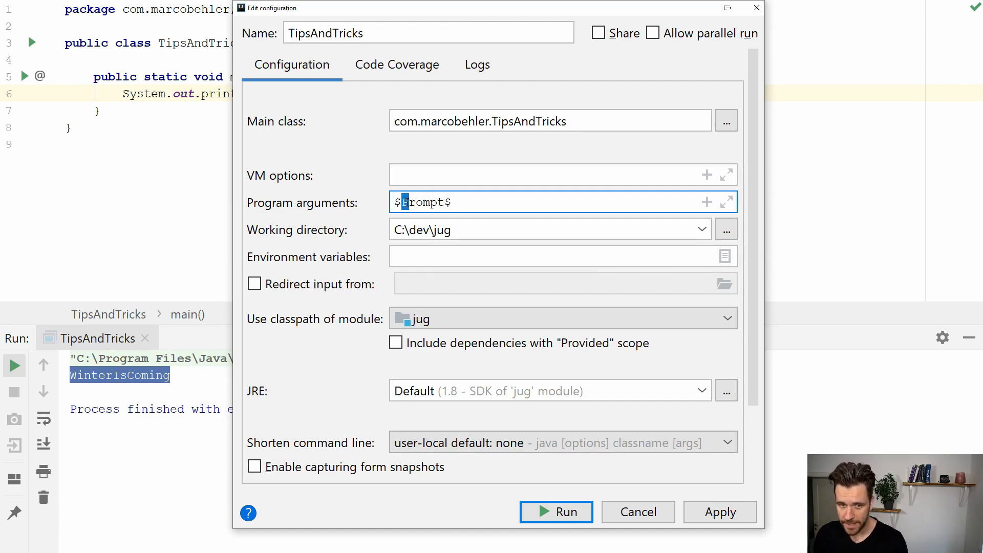
double_click(423, 201)
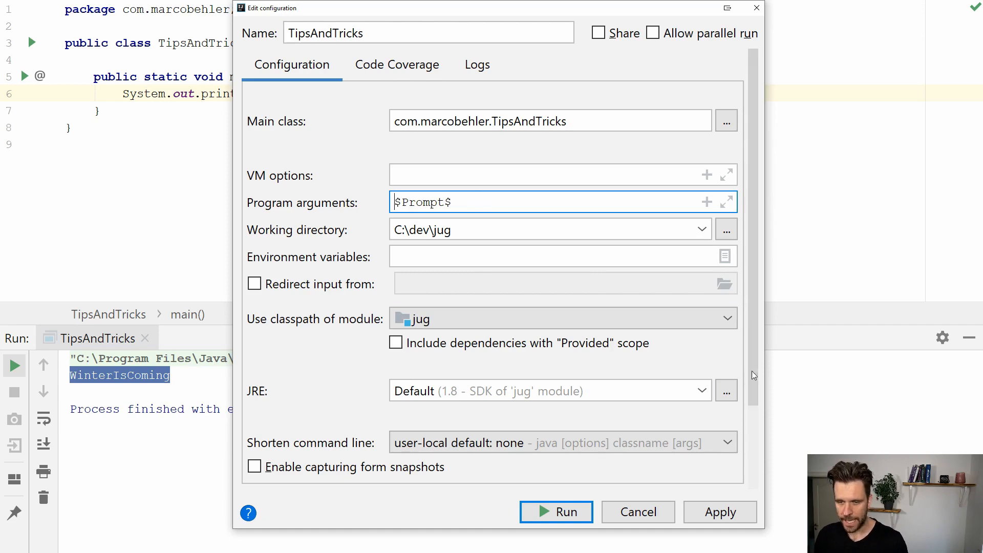
Step: Untick 'Show this page' before launch and close the configuration dialog
scroll(down, 3)
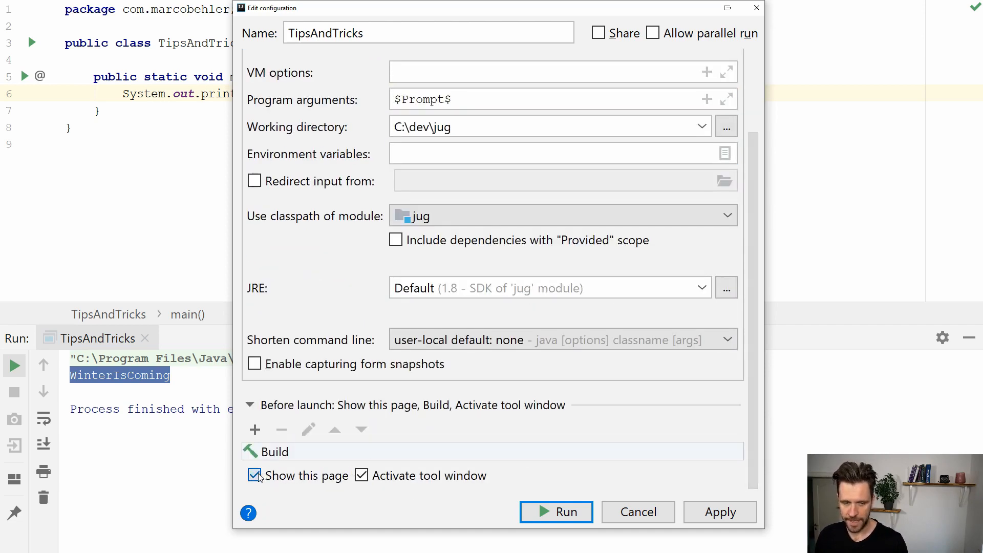
click(720, 512)
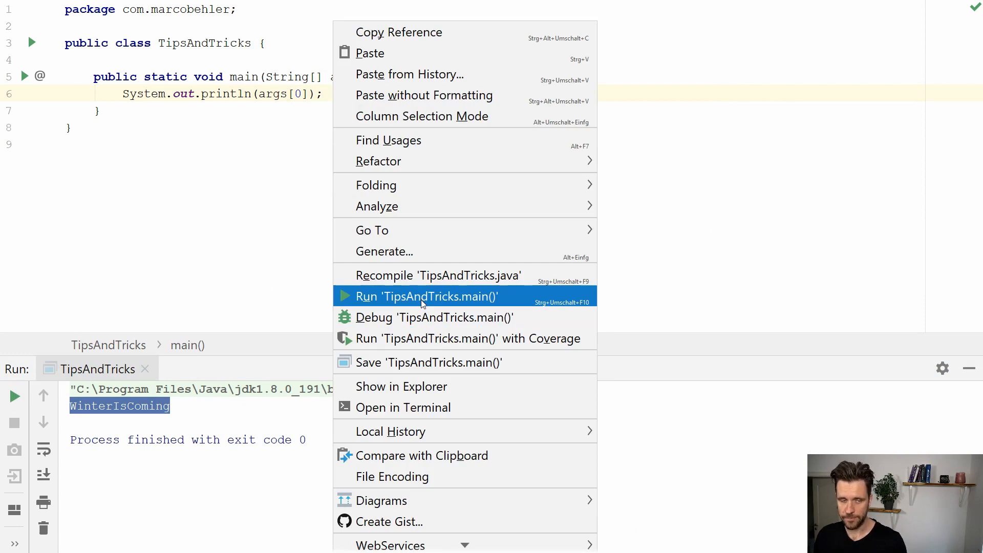
Step: Run TipsAndTricks and answer the parameter prompt with 'Winter is over' so the console prints it
click(428, 296)
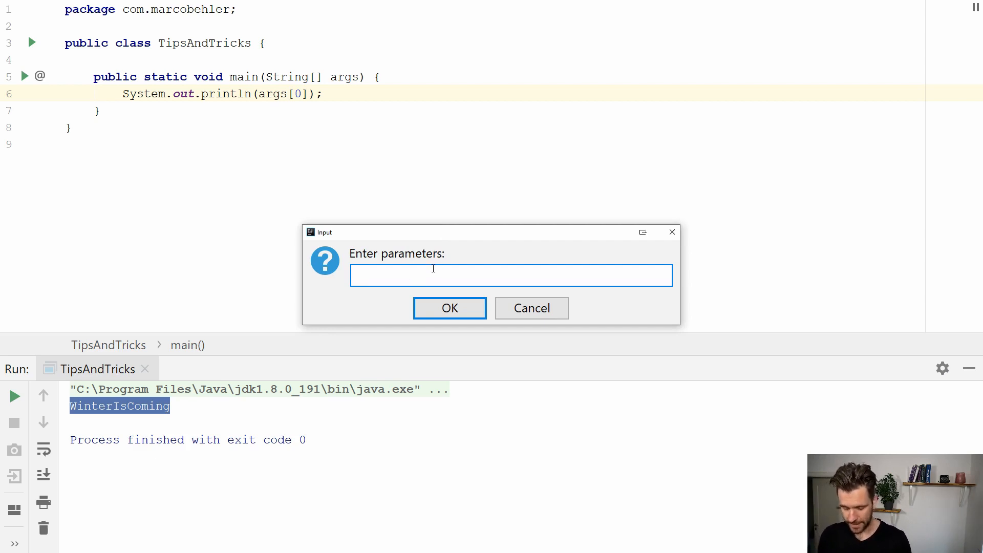
text(Winter)
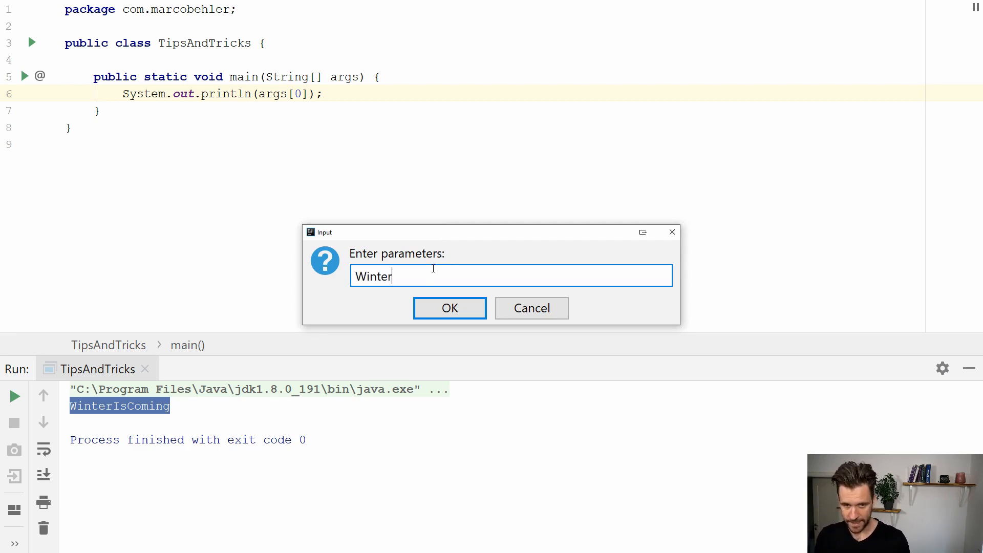
text(is)
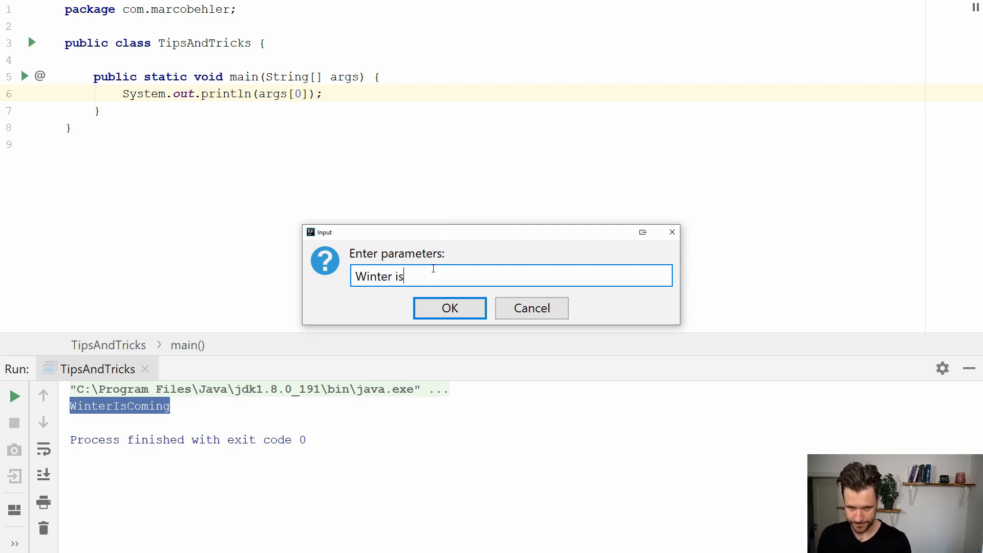
text(o)
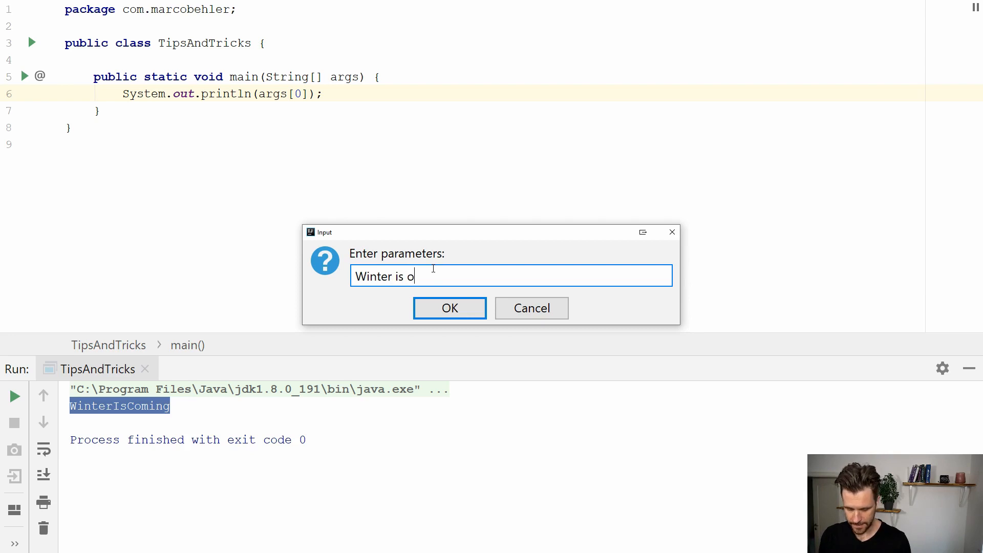
click(448, 308)
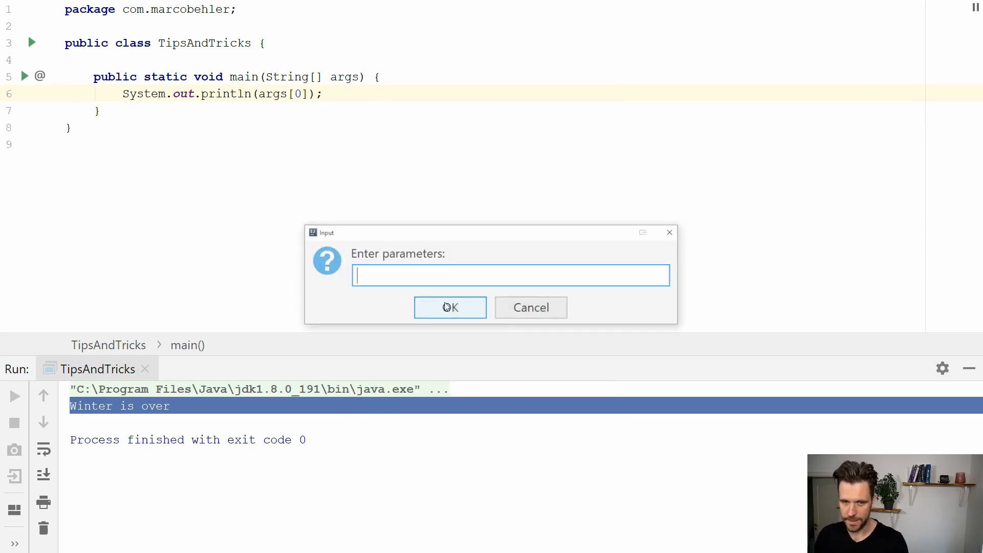
Step: Rerun answering the prompt with 'blah', then return to the code editor
text(bl)
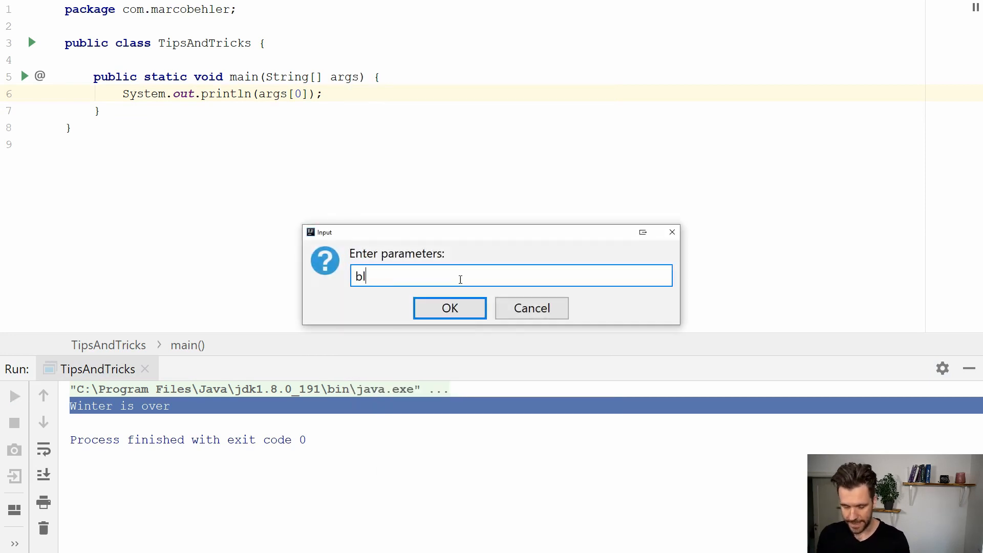
click(448, 308)
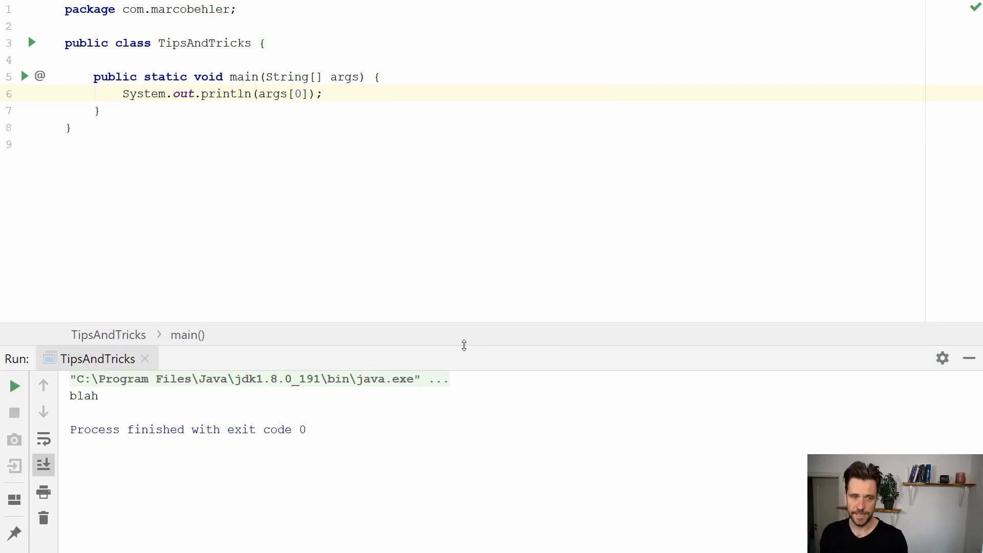
click(95, 111)
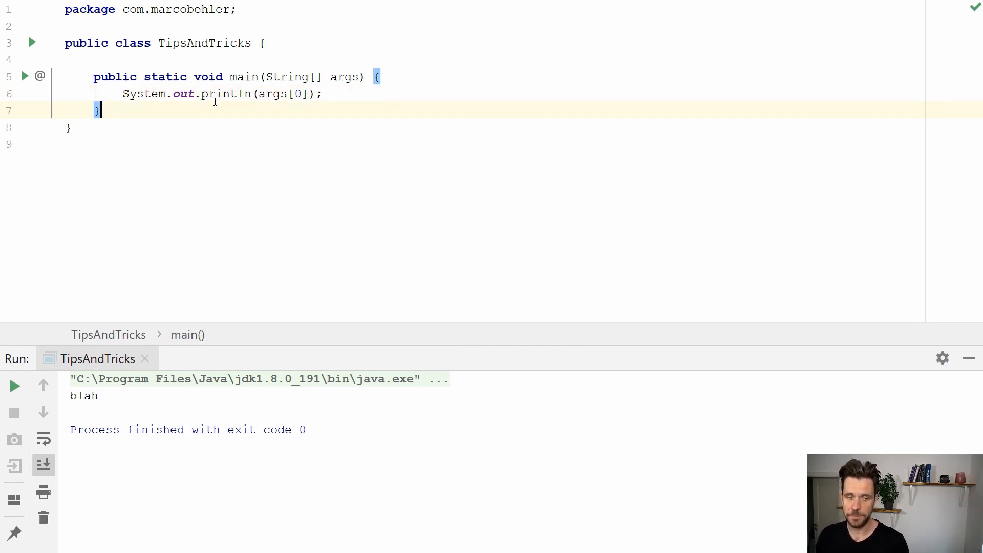